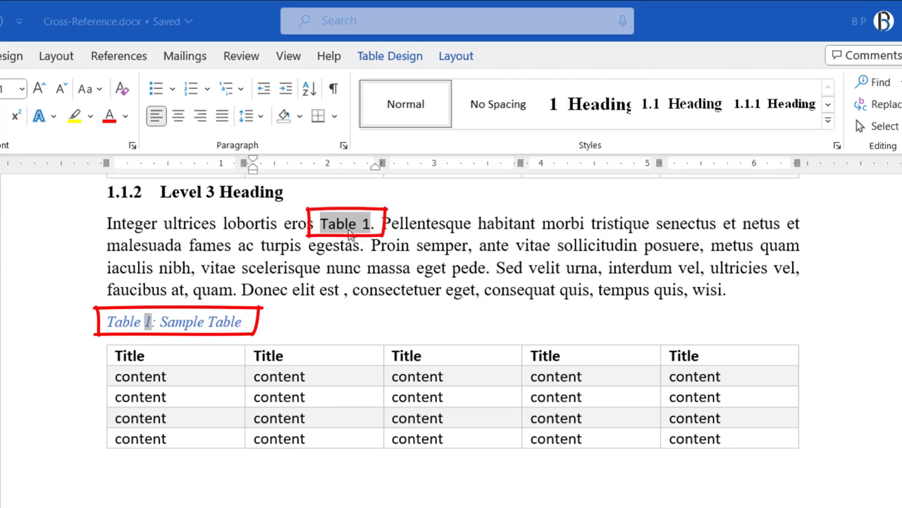
mouse_move(722, 295)
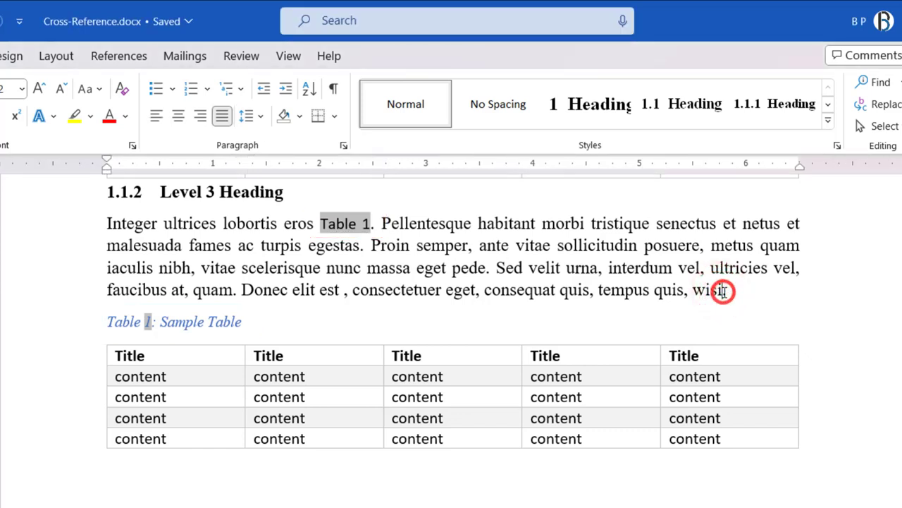
Add the plain text 'Table 1.' at the end of the paragraph after 'wisi'
text(Table)
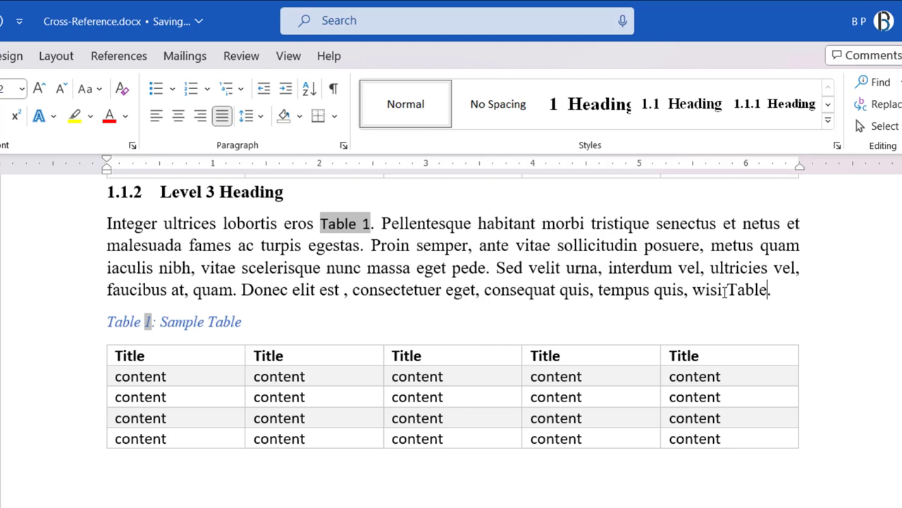
text(1.)
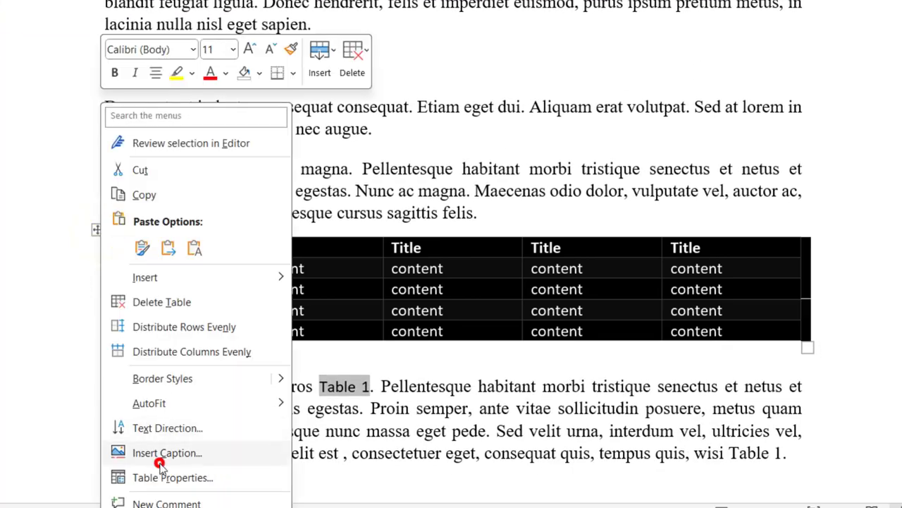
click(167, 452)
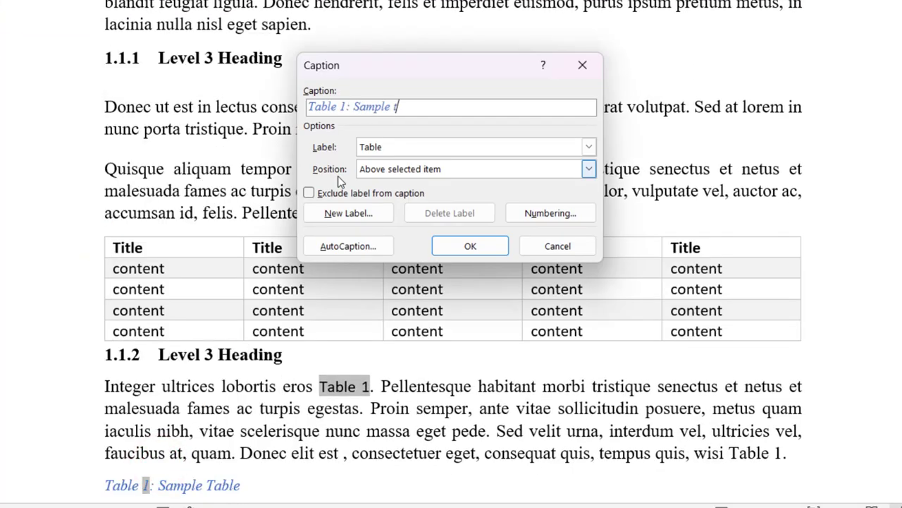
click(469, 245)
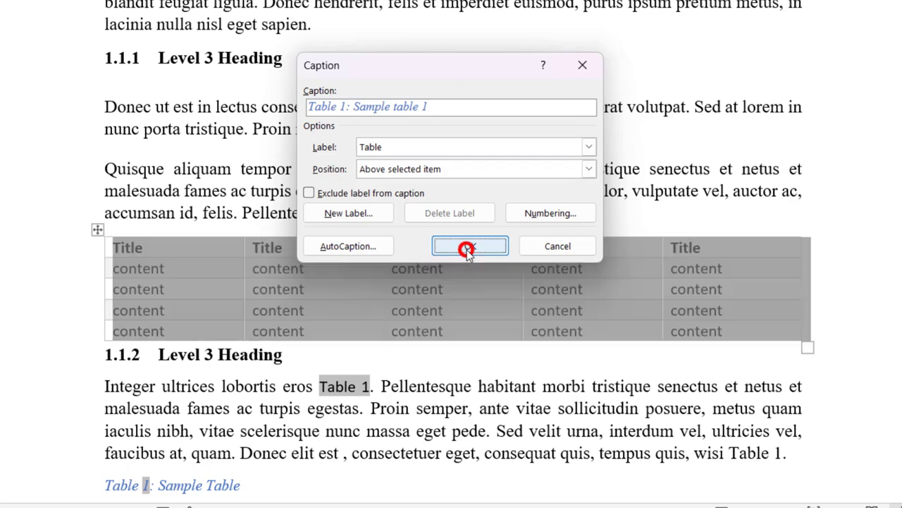
click(469, 245)
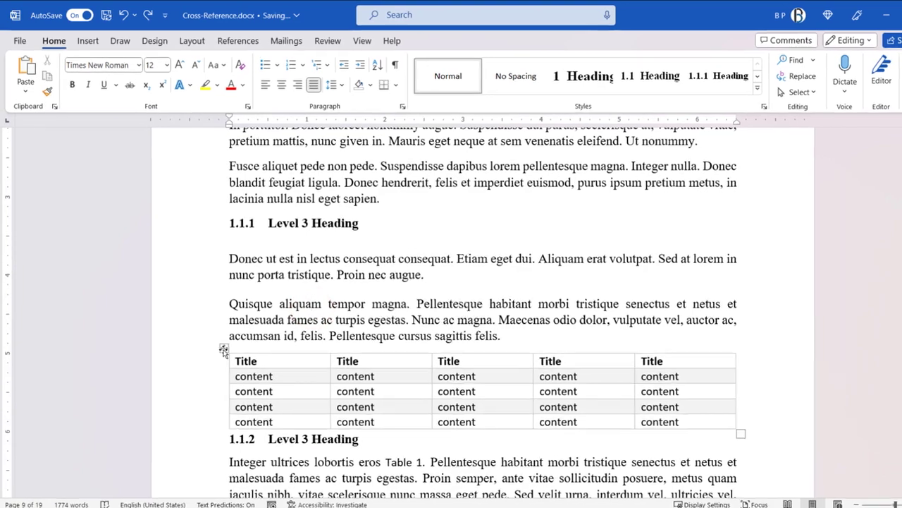
Caption the first table 'Table 1: Sample Table 1' via Insert Caption
right_click(224, 350)
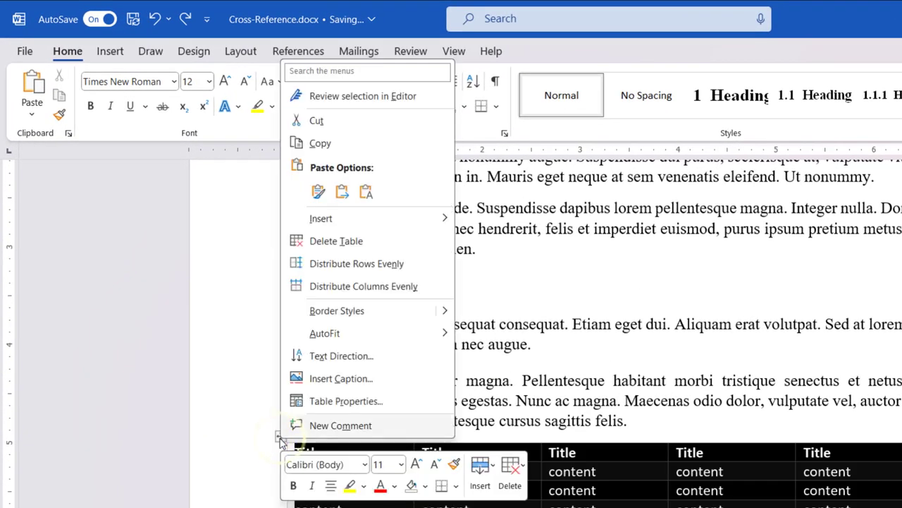
click(342, 377)
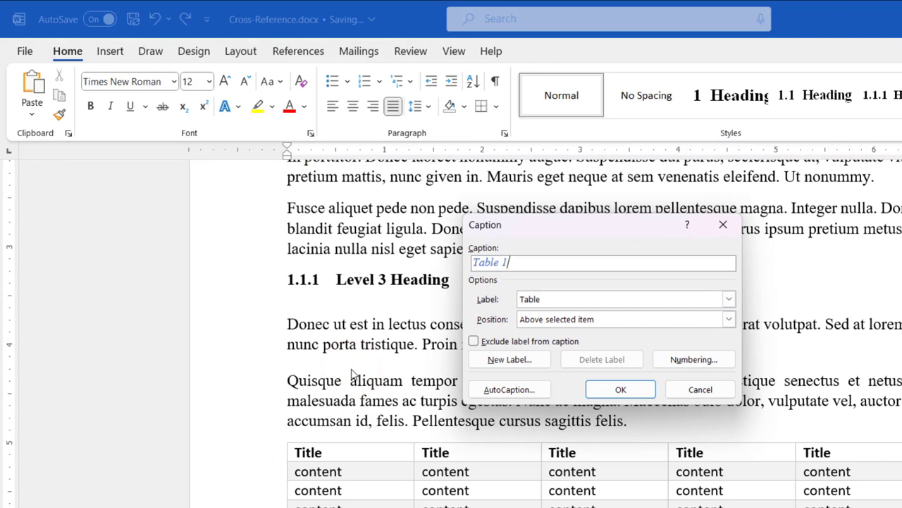
text(Sample Table 1)
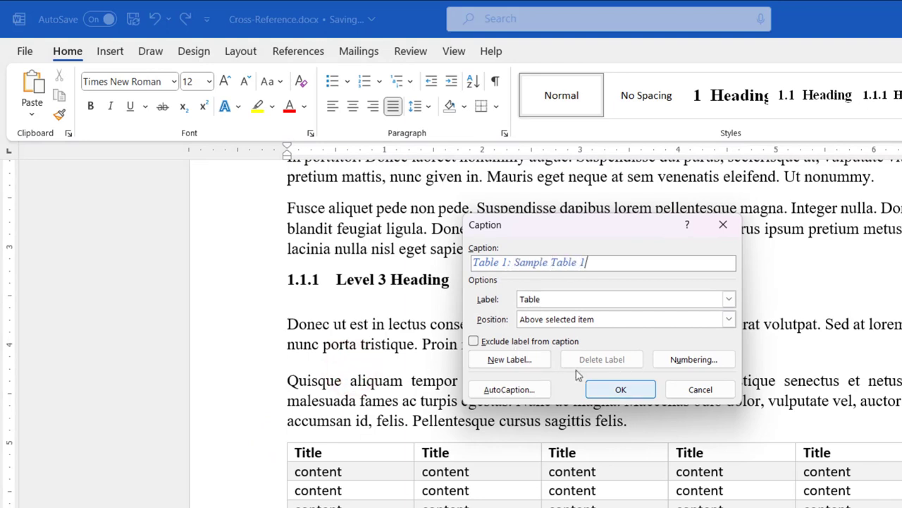
click(619, 388)
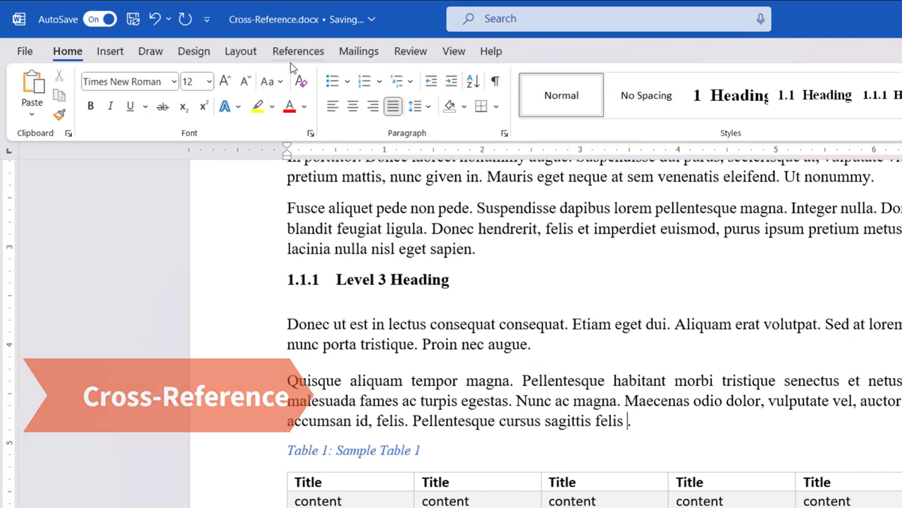
Prepare a Table cross-reference inserting only the label and number
click(298, 51)
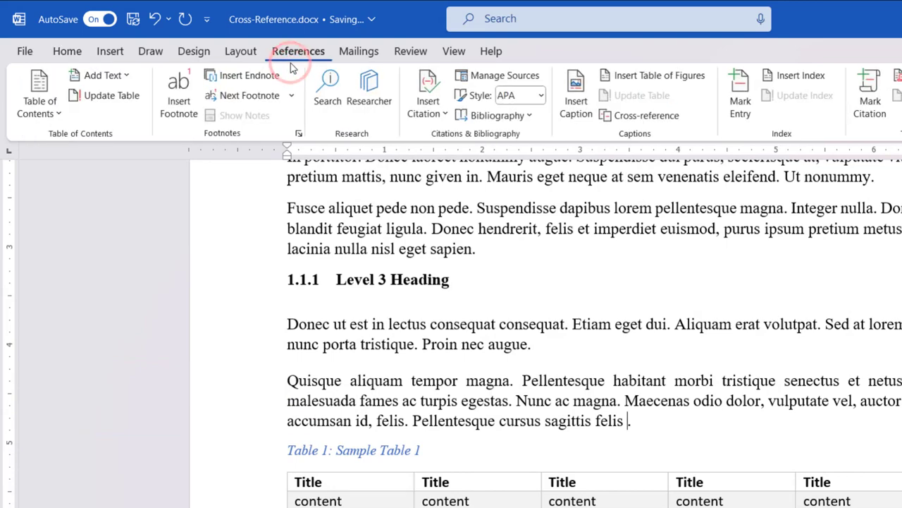
mouse_move(646, 115)
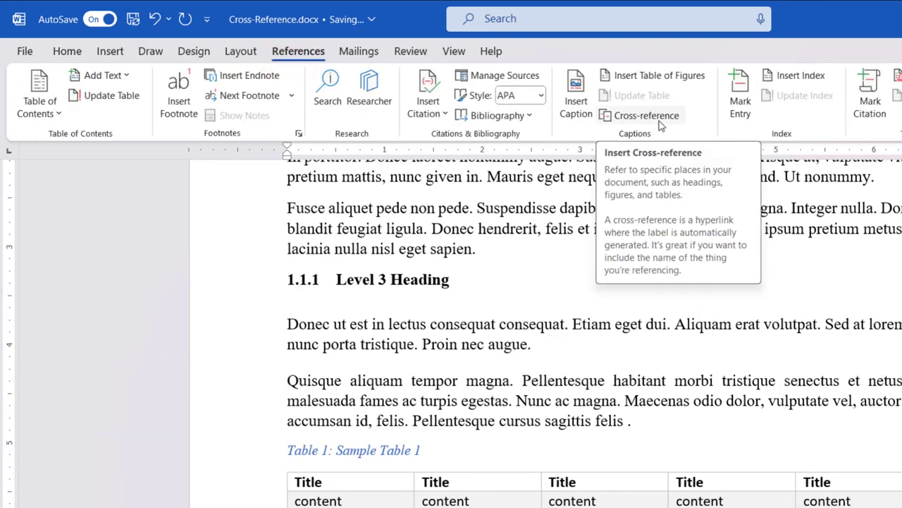
click(646, 115)
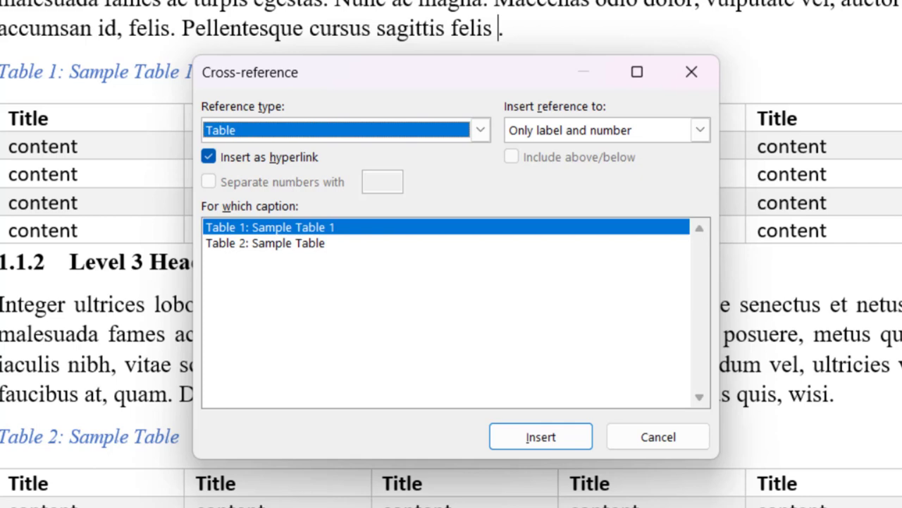
click(480, 130)
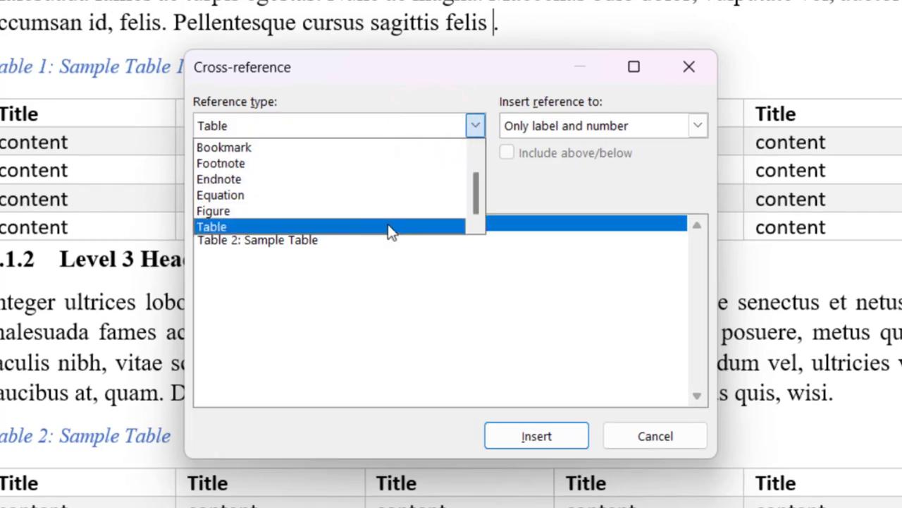
click(212, 226)
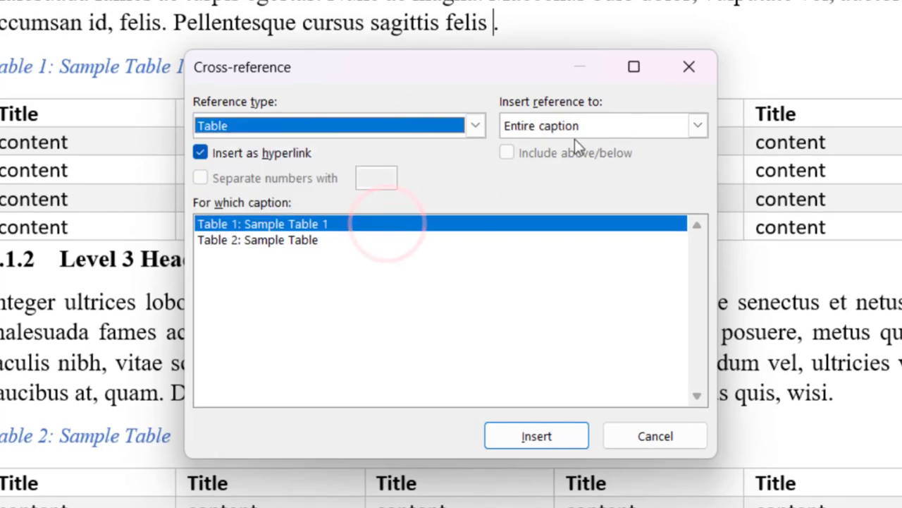
click(696, 125)
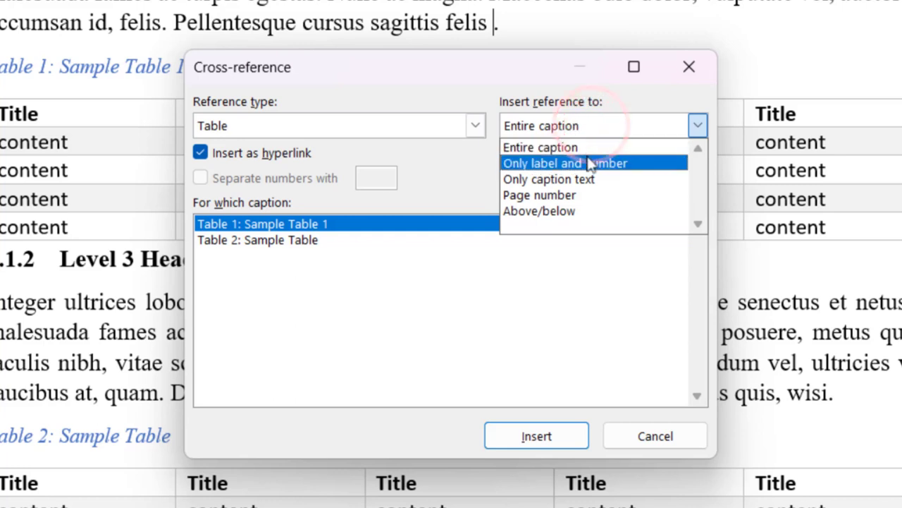
click(565, 163)
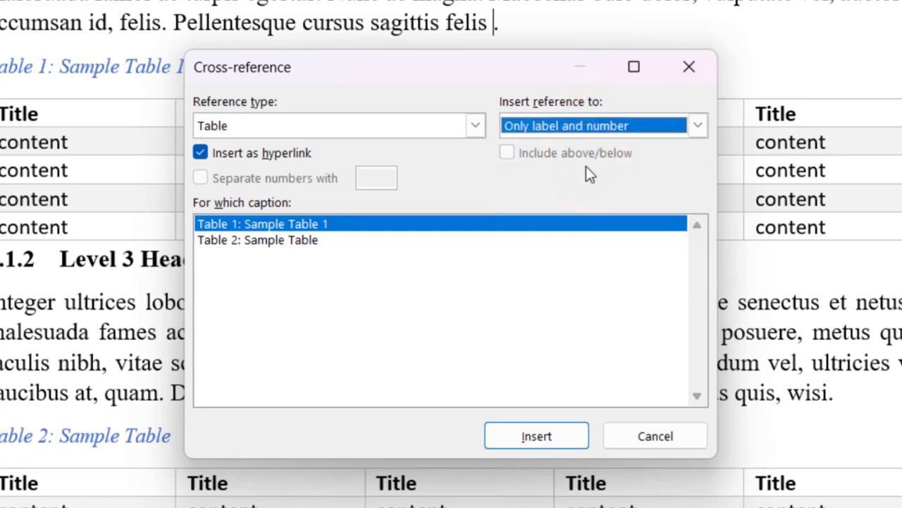
Insert a reference to 'Table 1: Sample Table 1' after 'sagittis felis'
click(258, 239)
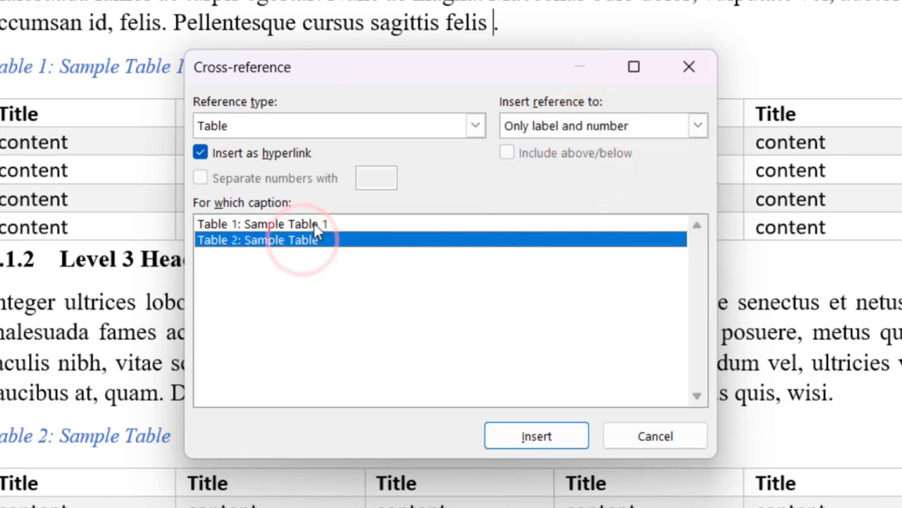
click(267, 223)
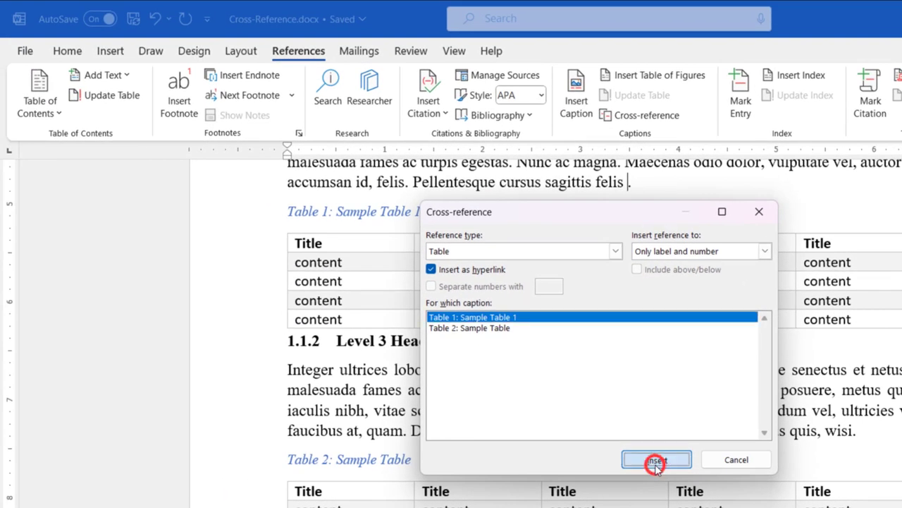
click(655, 459)
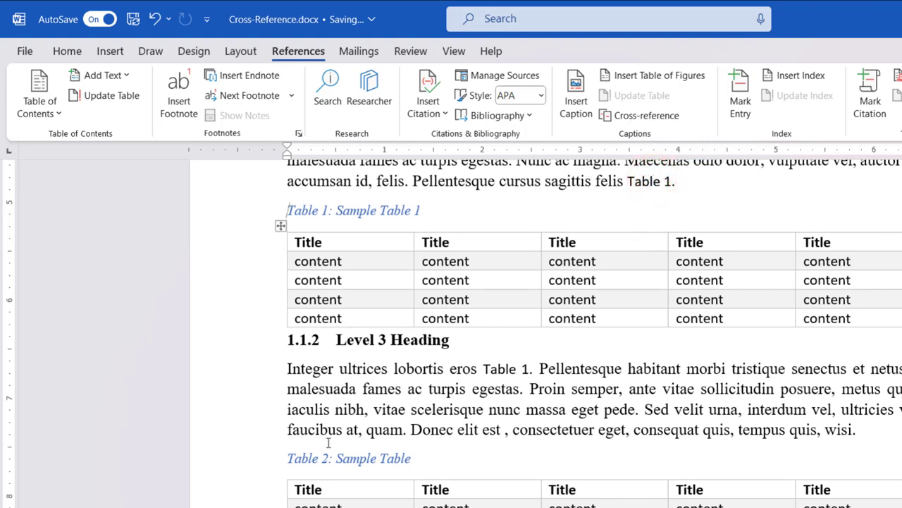
scroll(down, 3)
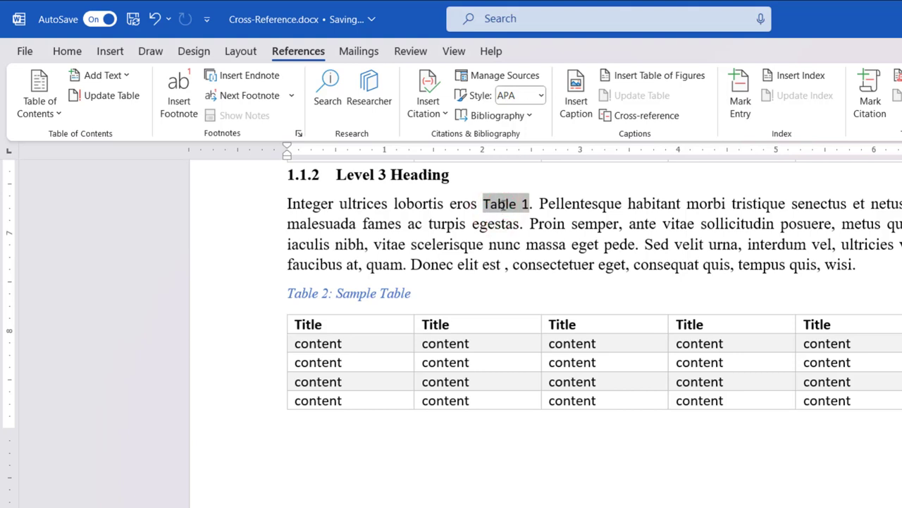
right_click(505, 203)
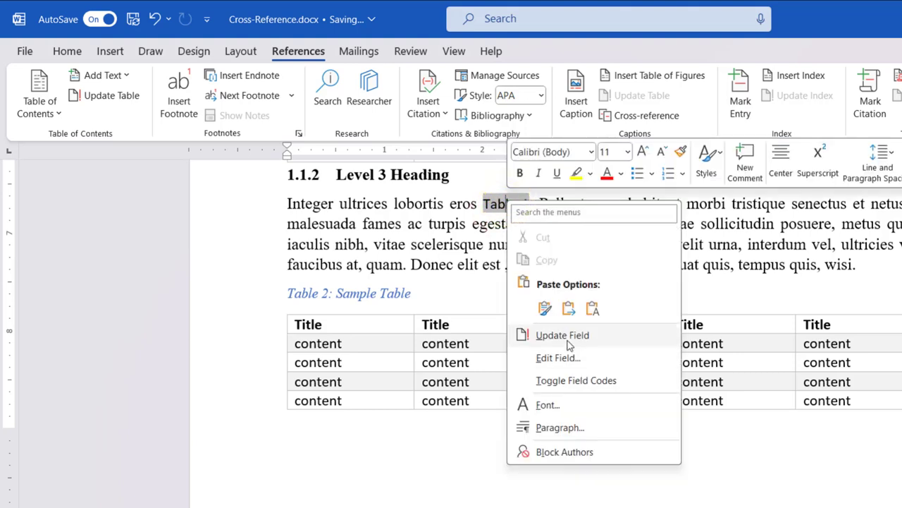
click(562, 335)
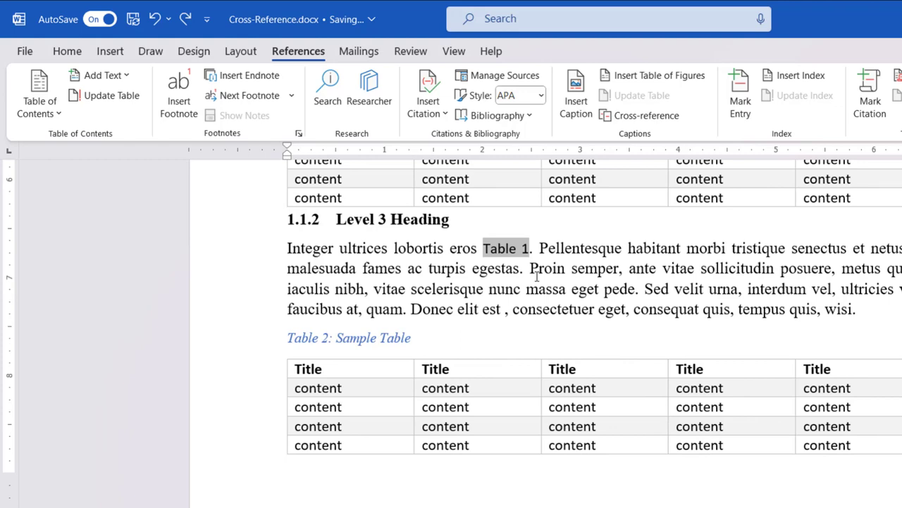
Update all fields so the reference after 'eros' reads 'Table 2'
key(ctrl+a)
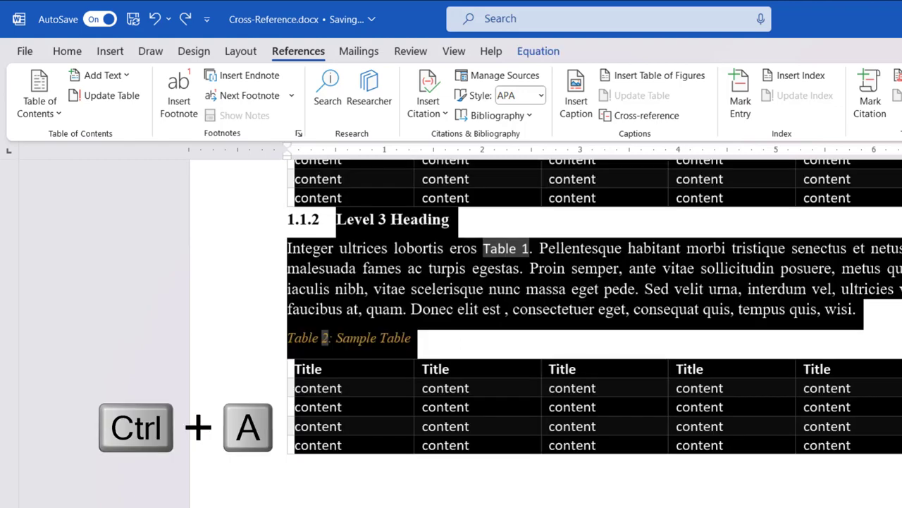
key(f9)
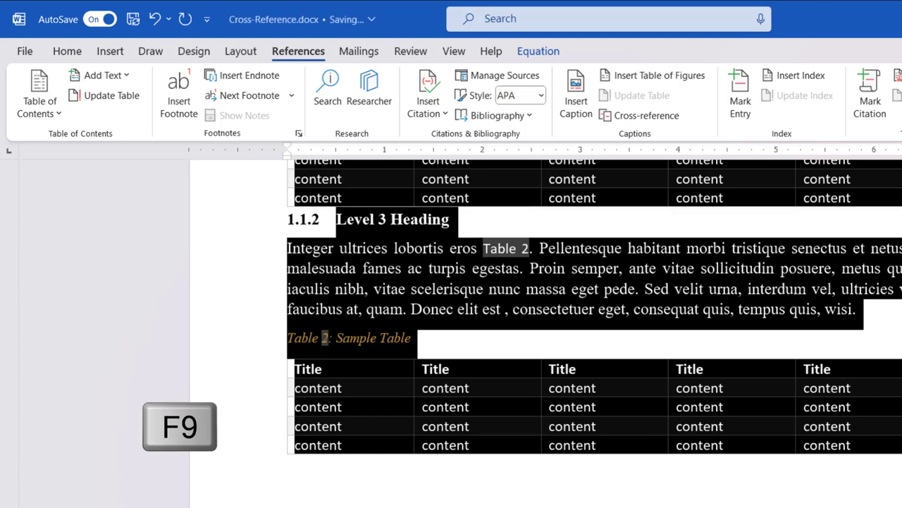
key(f9)
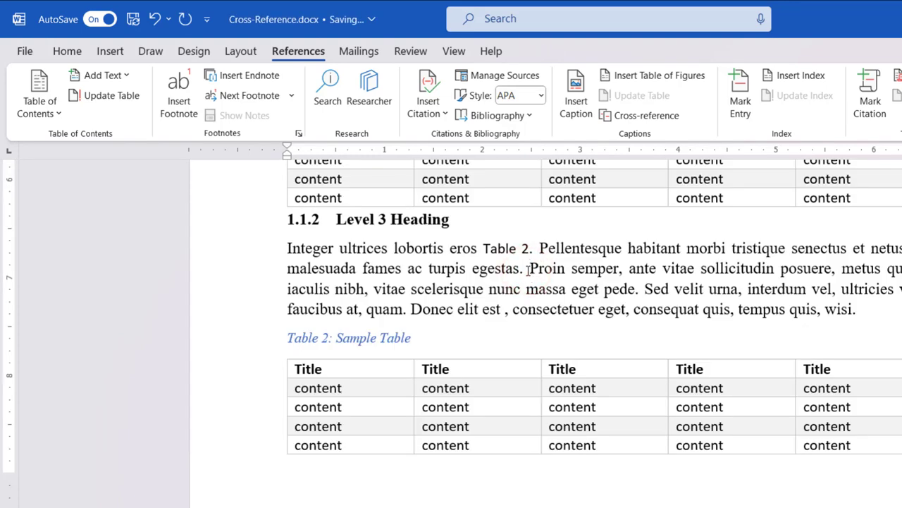
click(67, 51)
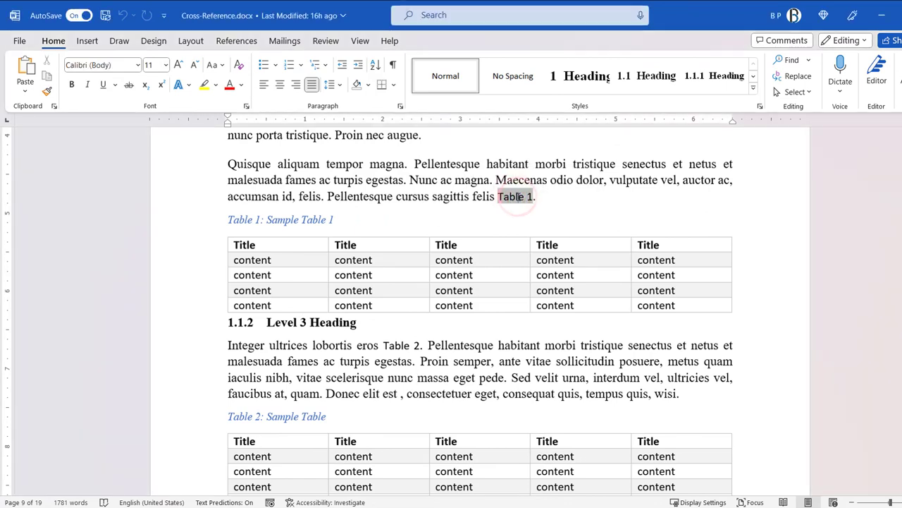
Check the Table 2 reference's shading and go to the File backstage
click(399, 344)
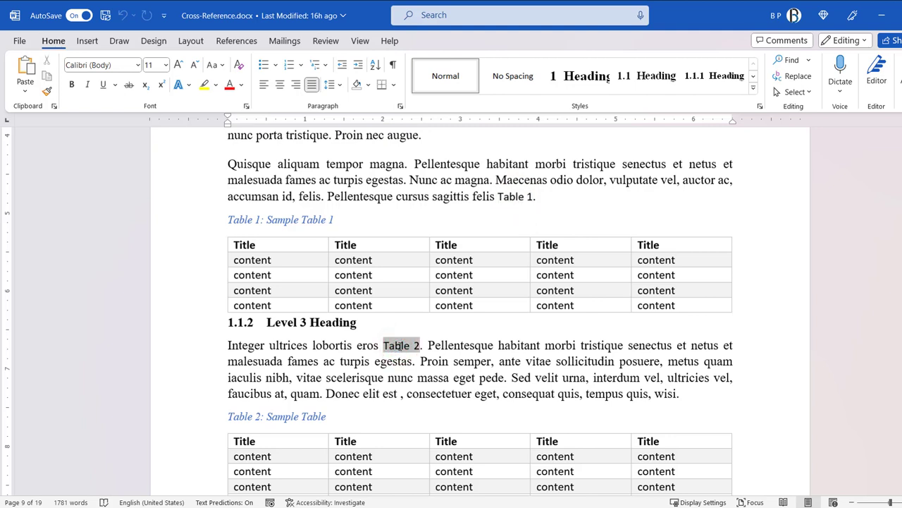
click(19, 41)
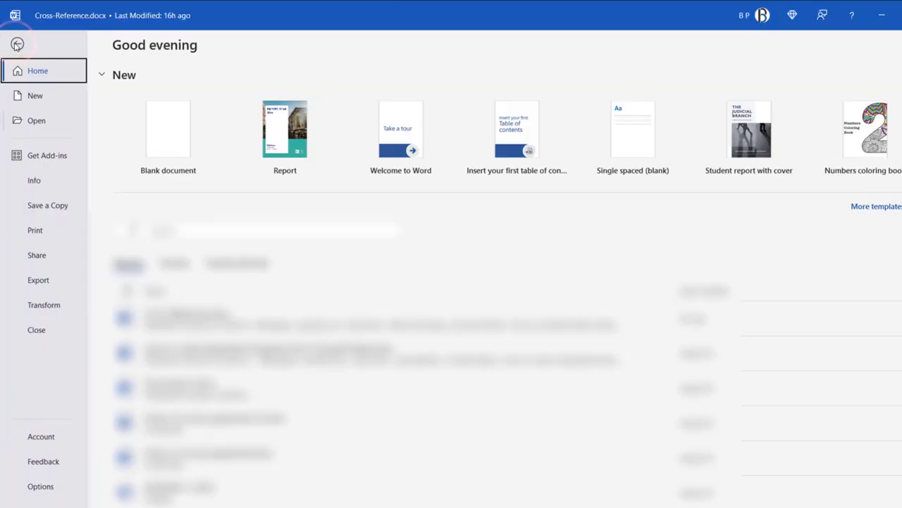
Set Field shading to Always in Word Options > Advanced and apply it
click(40, 485)
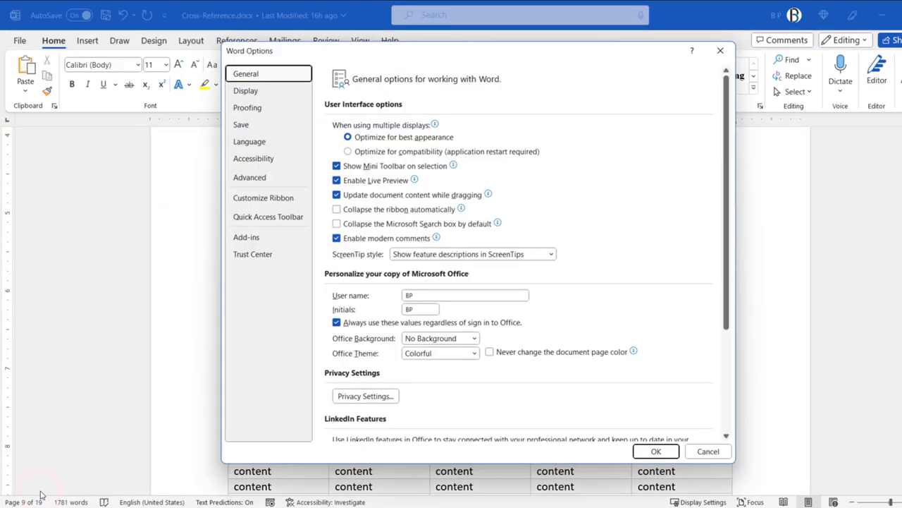
click(250, 177)
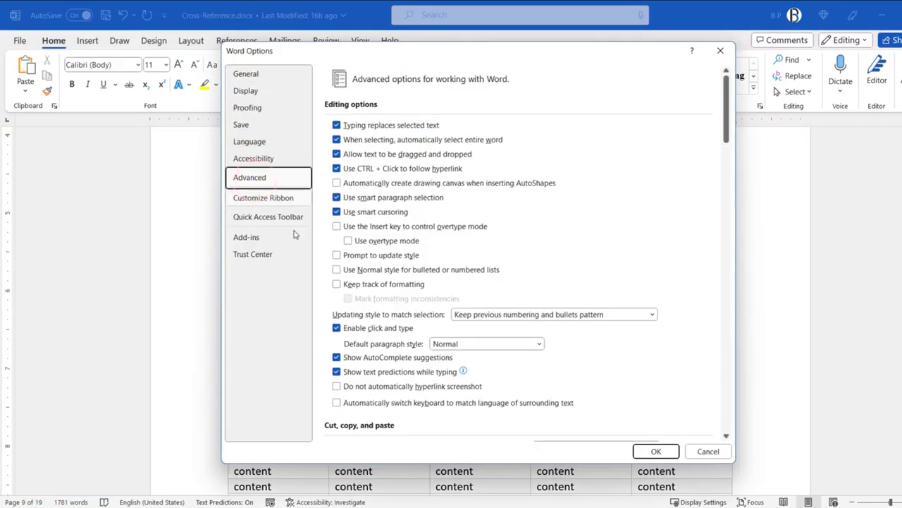
scroll(down, 3)
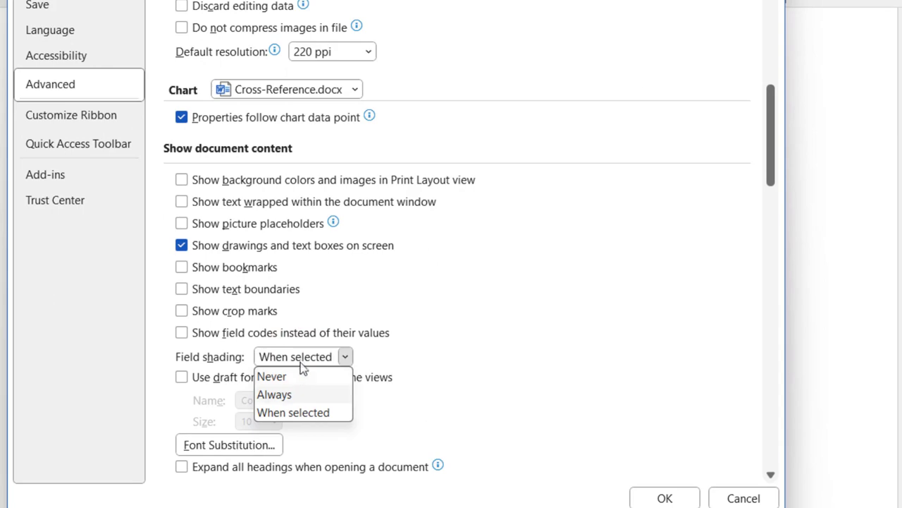
click(274, 394)
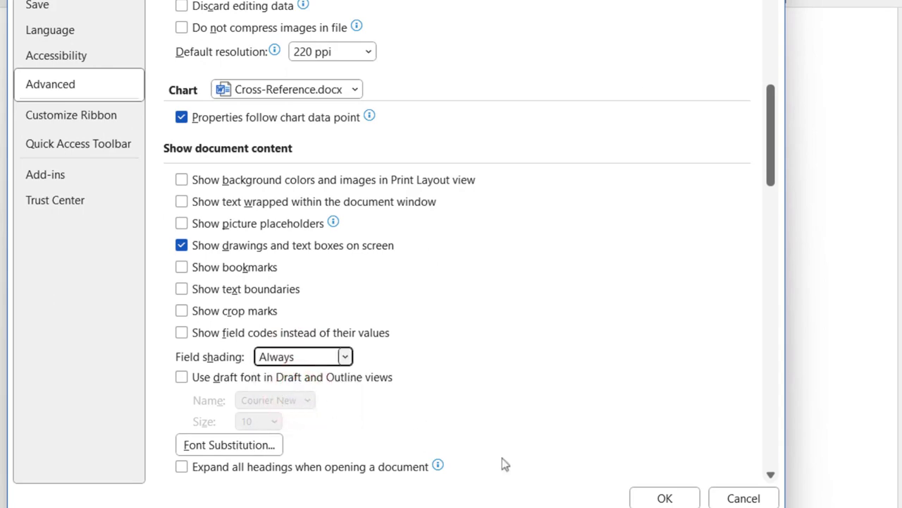
click(663, 498)
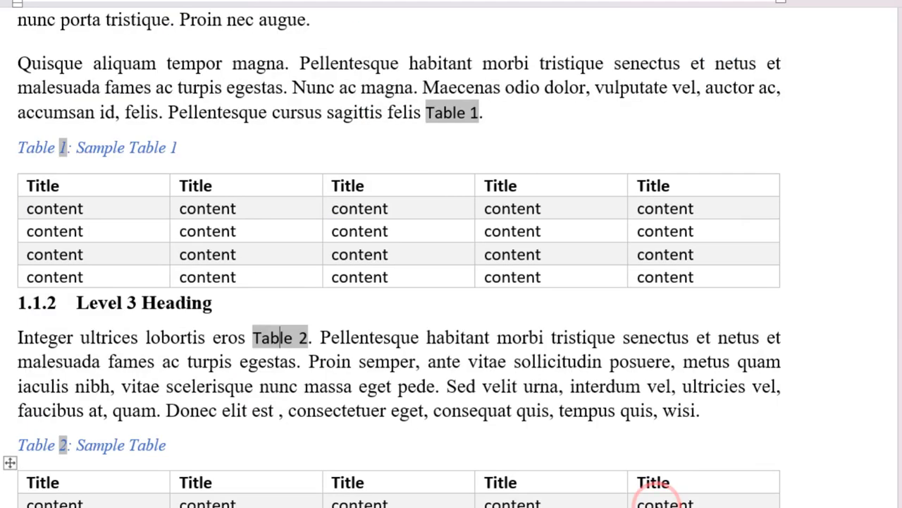